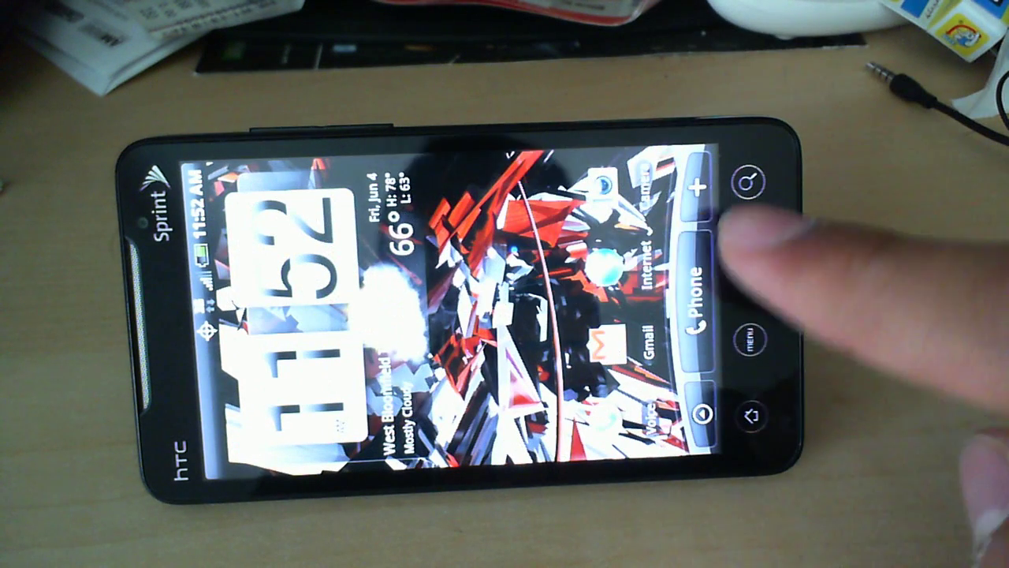
click(697, 292)
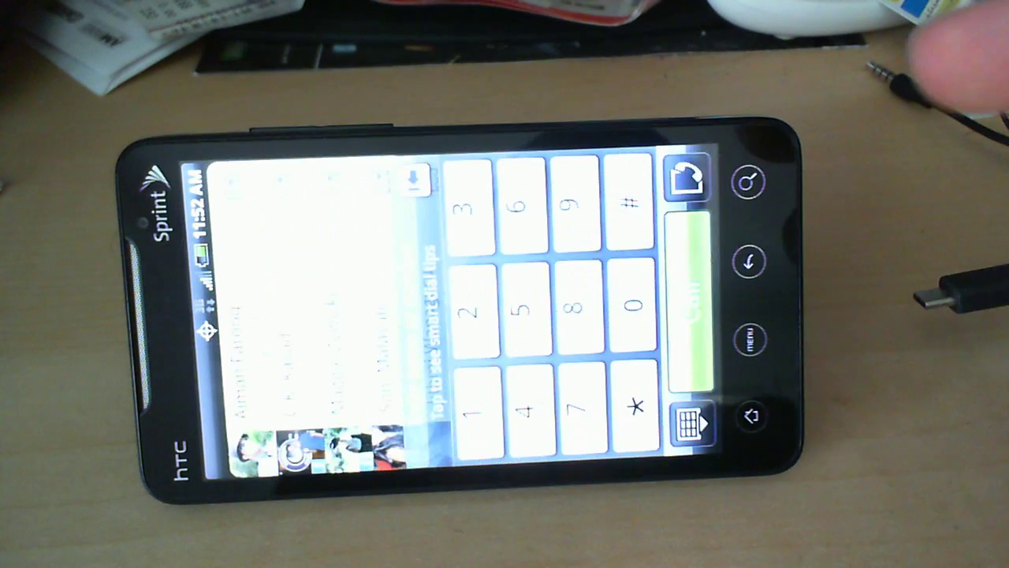